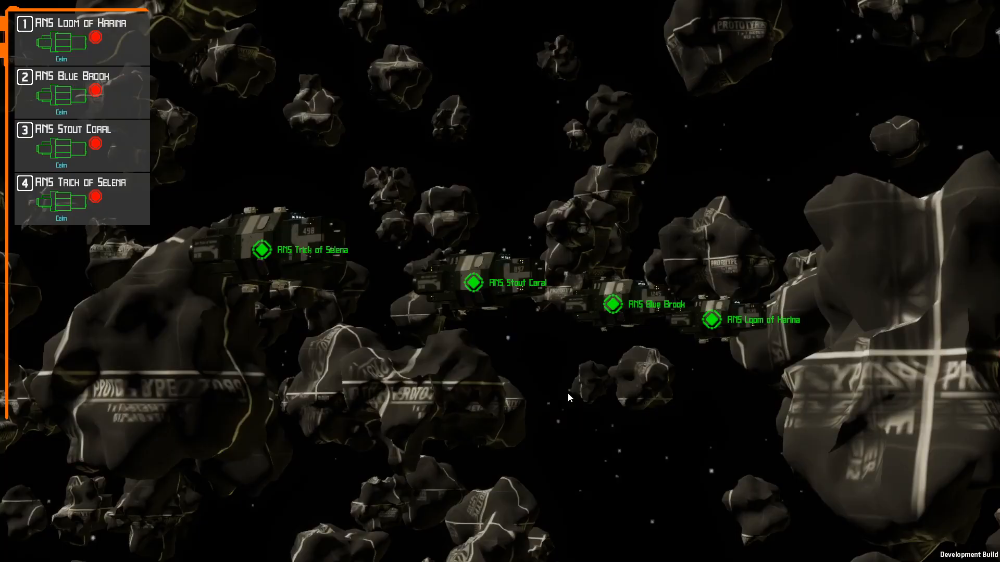
mouse_move(556, 342)
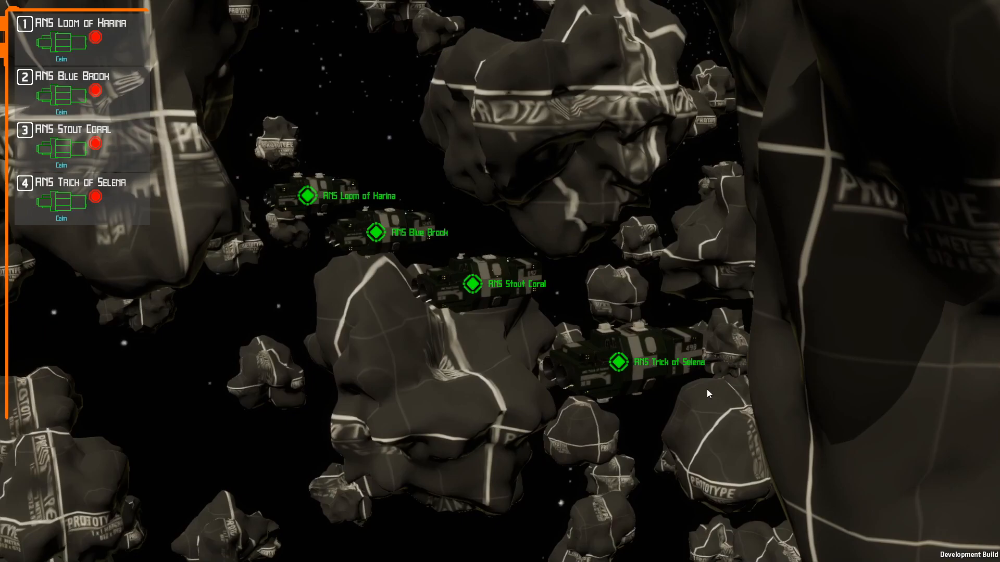
mouse_move(439, 333)
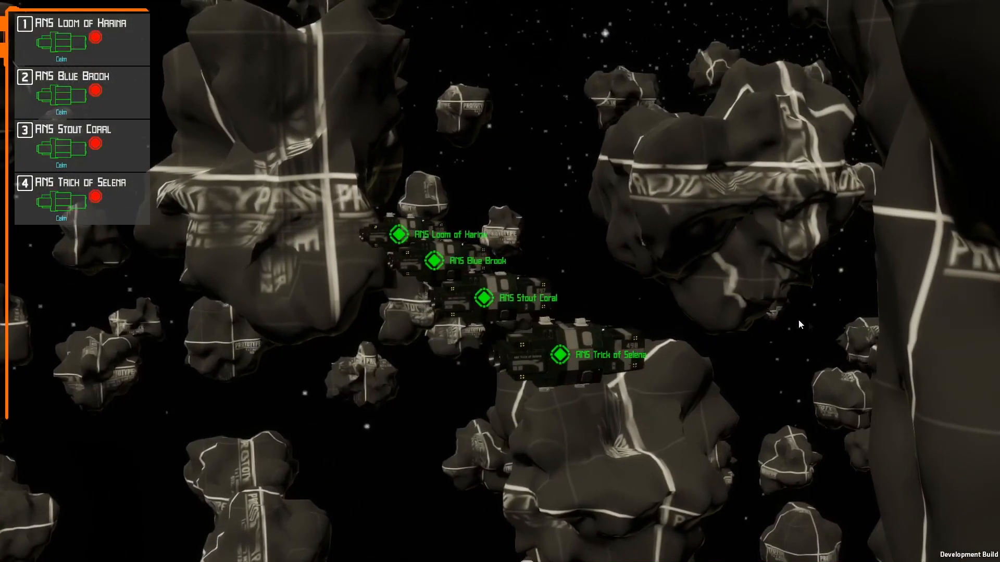
mouse_move(736, 296)
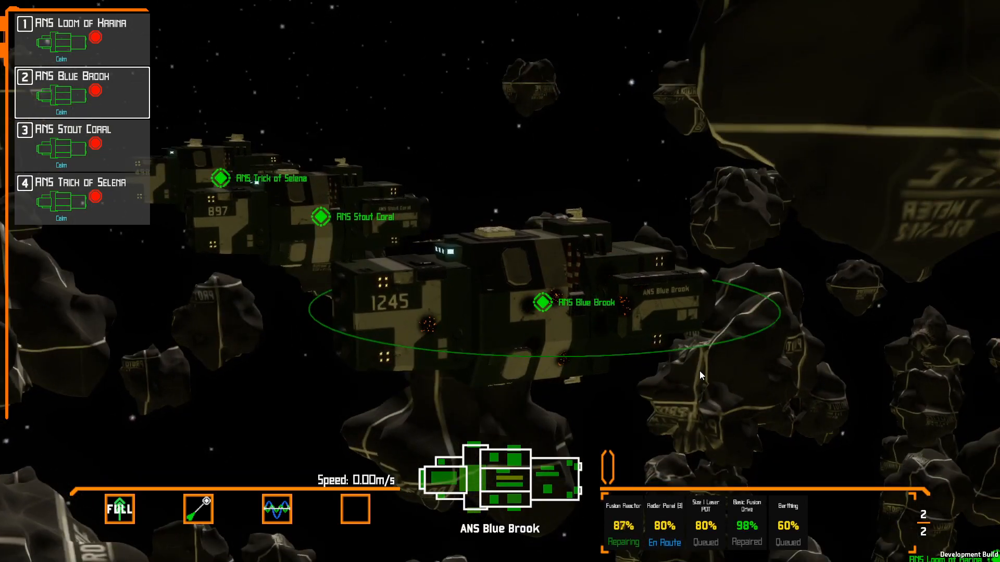
mouse_move(788, 524)
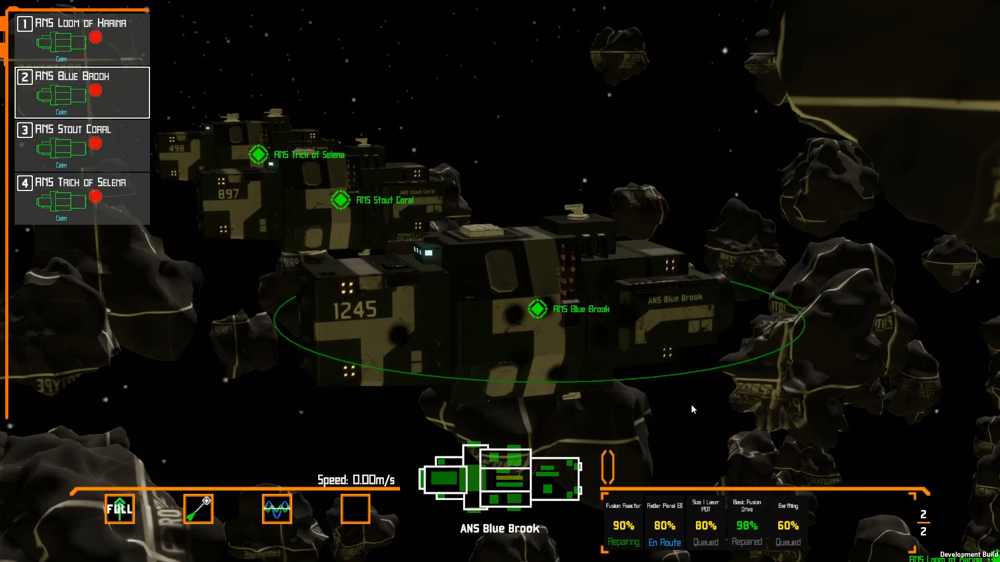
mouse_move(623, 524)
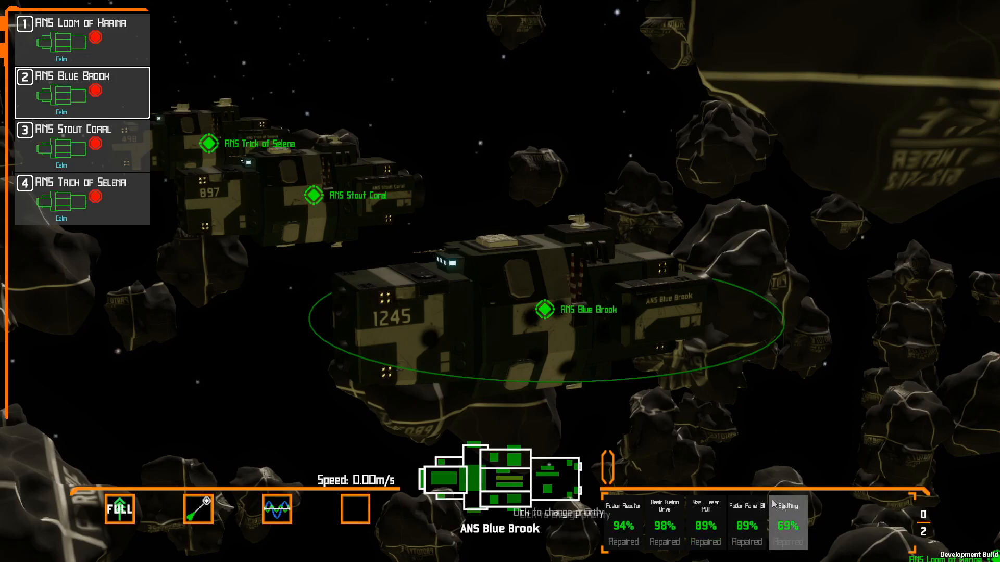
mouse_move(604, 528)
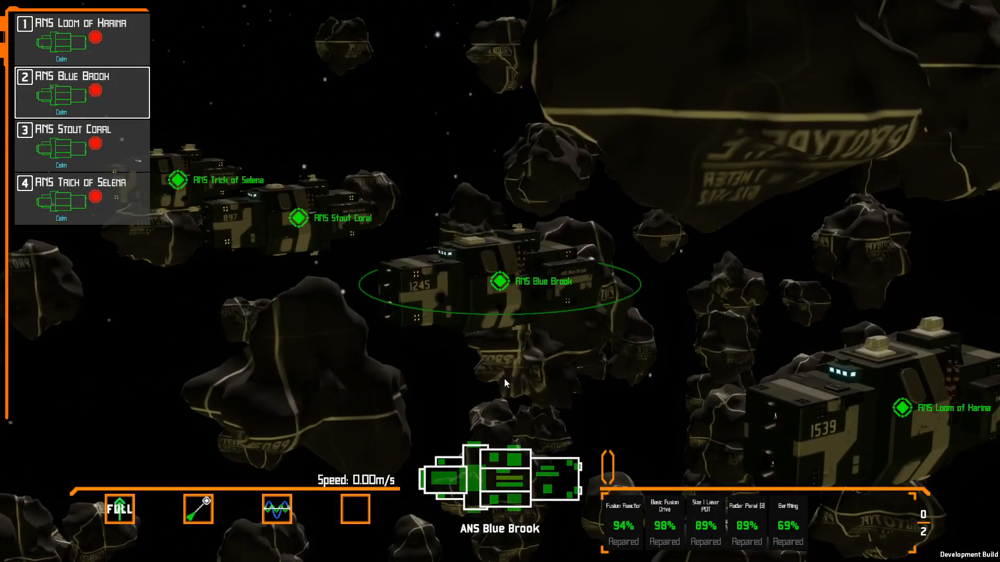
mouse_move(727, 537)
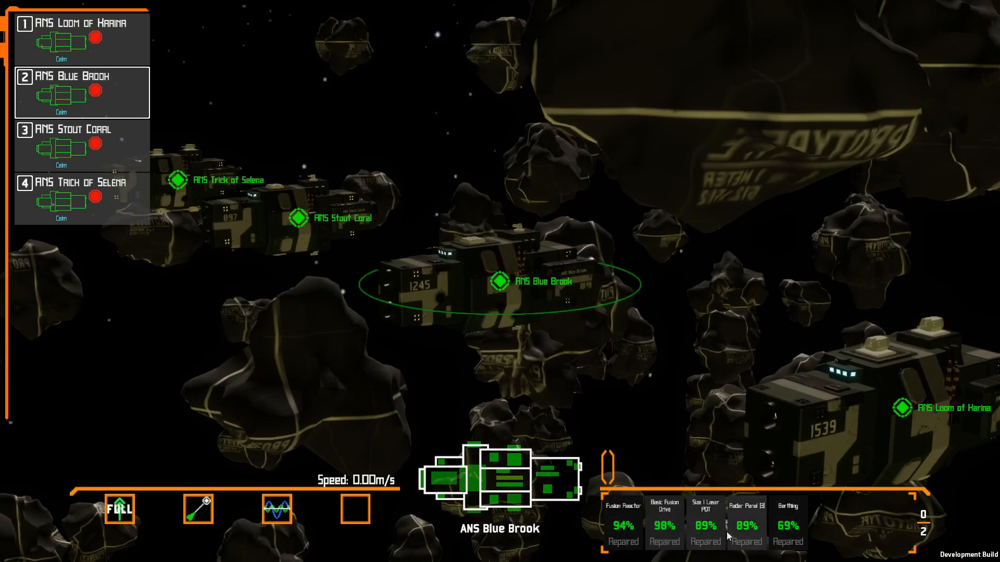
mouse_move(787, 526)
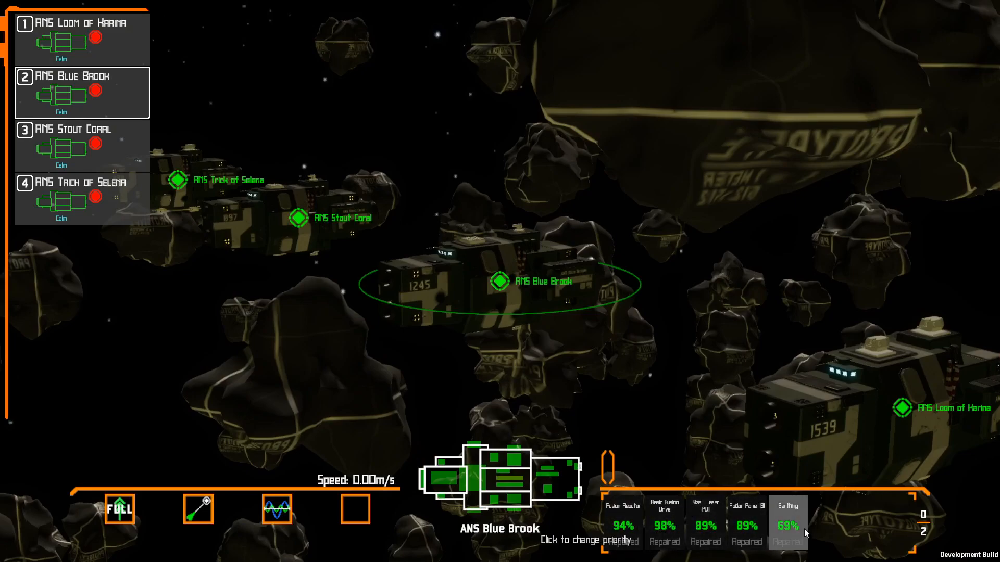
mouse_move(688, 416)
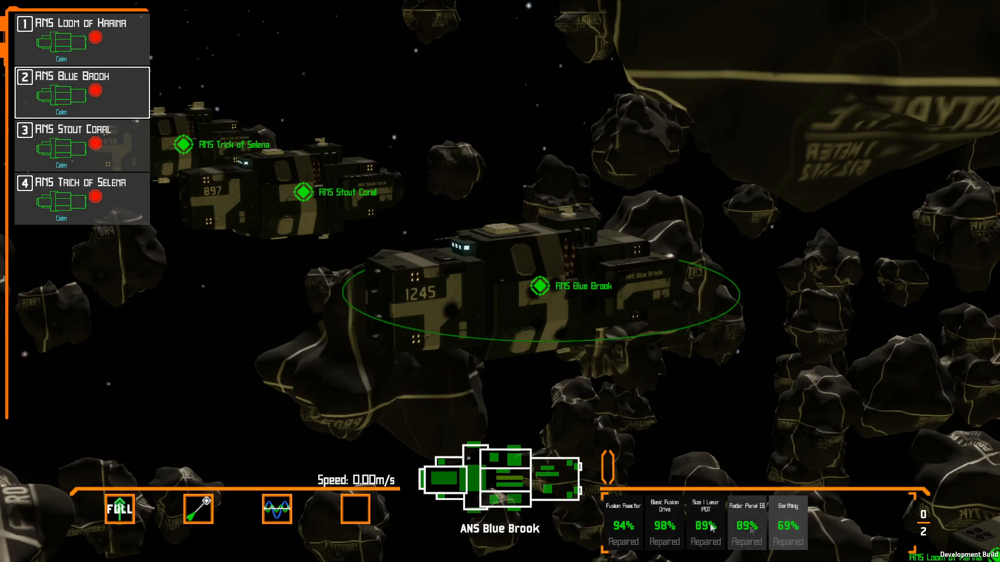
mouse_move(694, 337)
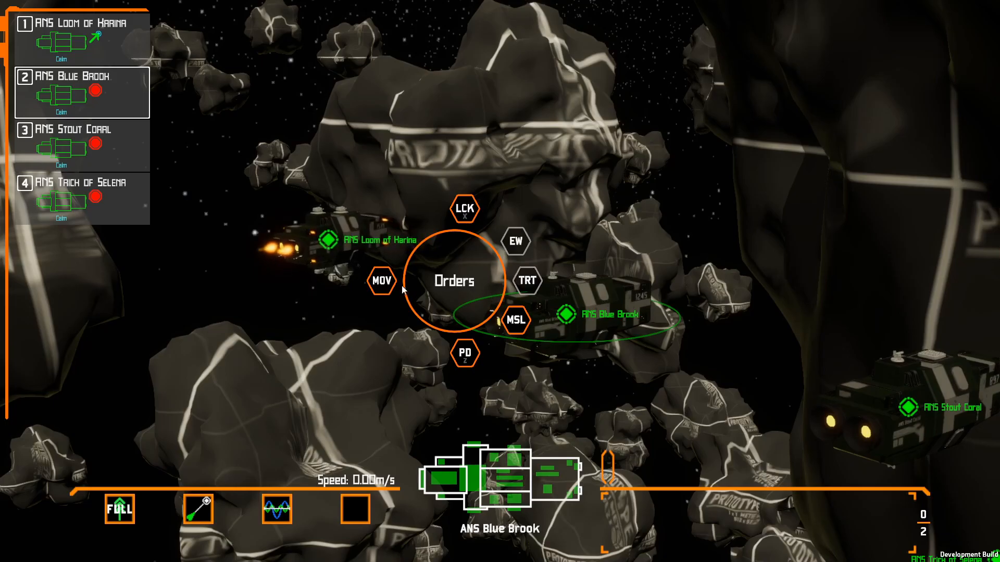
Select the ANS Blue Brook to bring up its radial Orders menu.
click(381, 280)
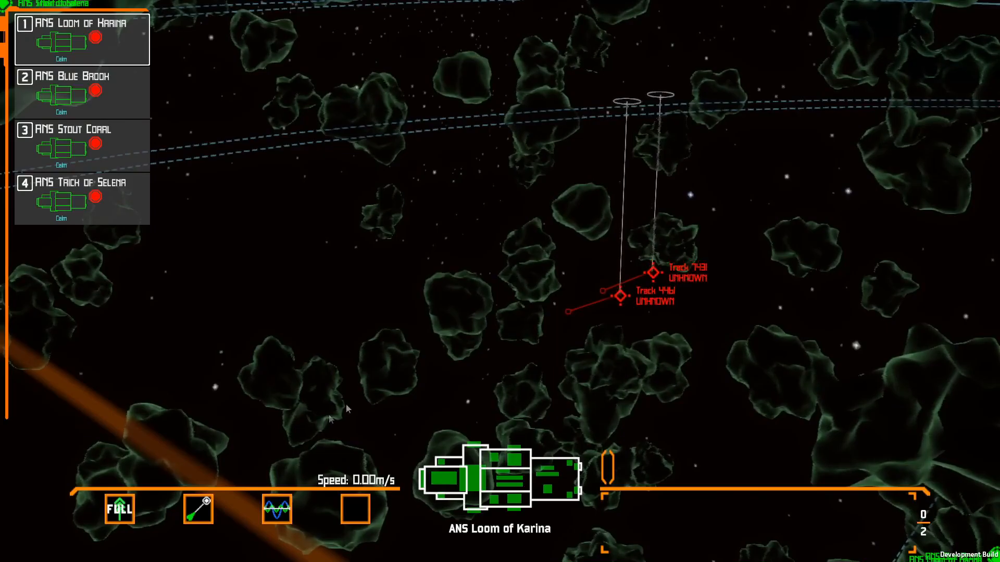
mouse_move(440, 394)
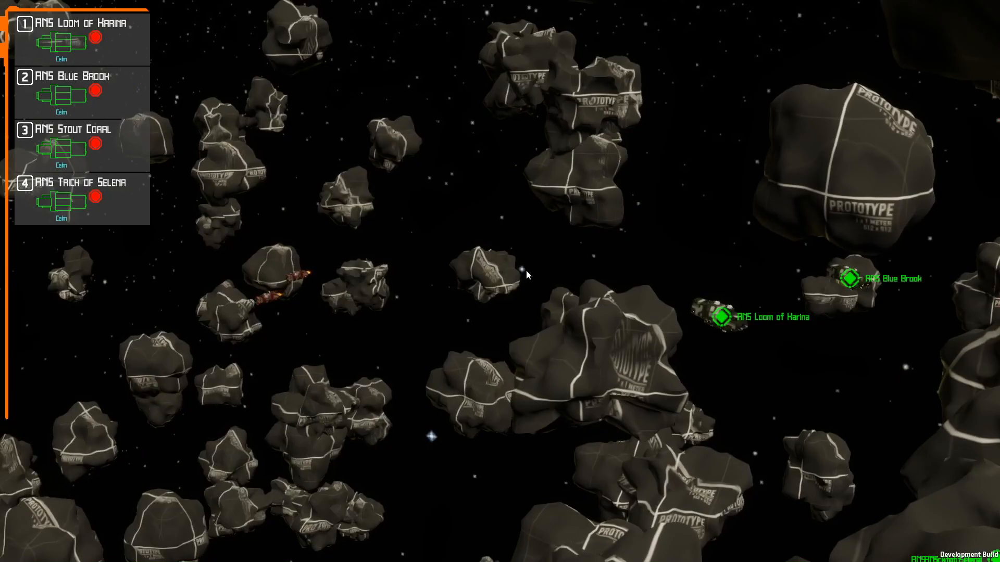
click(850, 279)
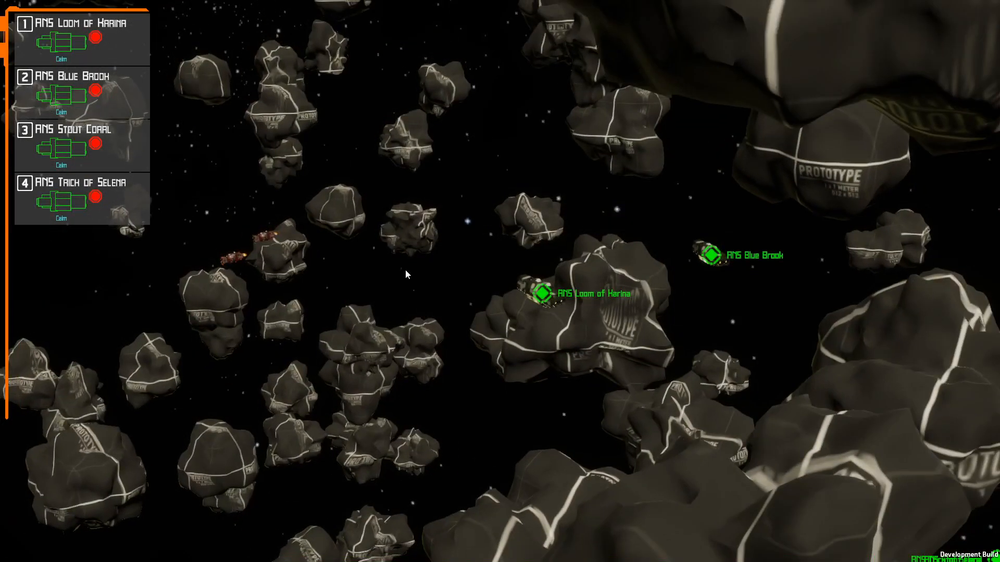
mouse_move(468, 285)
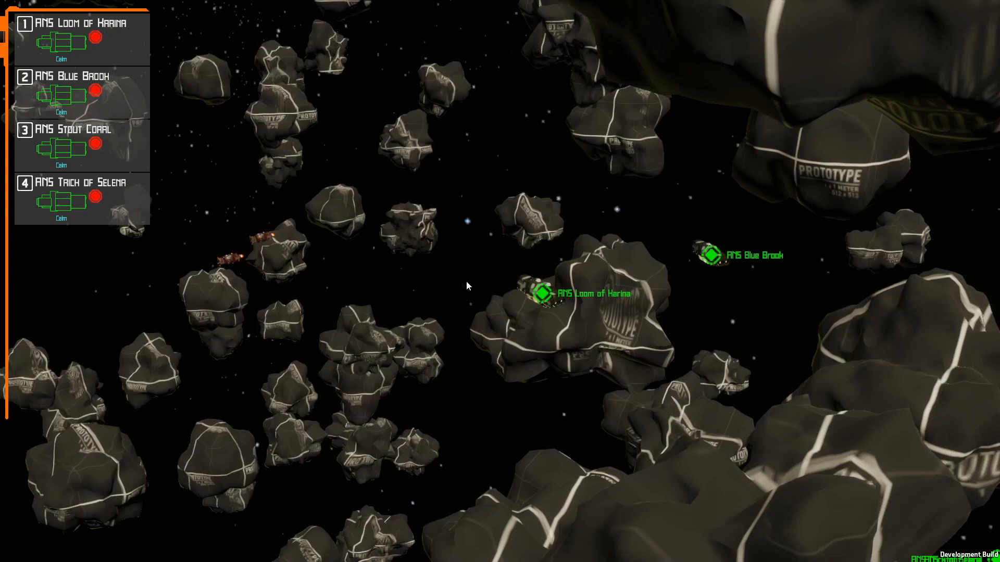